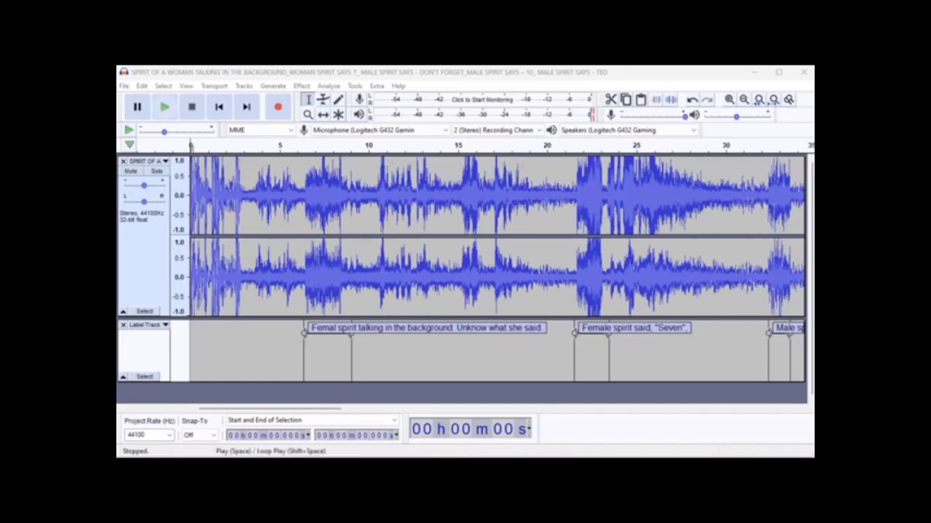
- Play the stereo recording with its spirit-voice label track from the beginning
{"action": "left_click", "coordinate": [165, 111]}
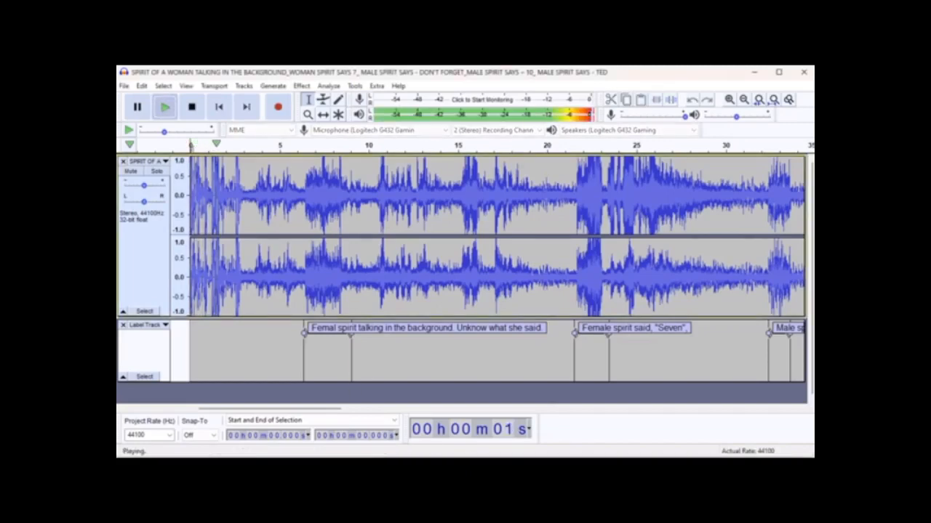